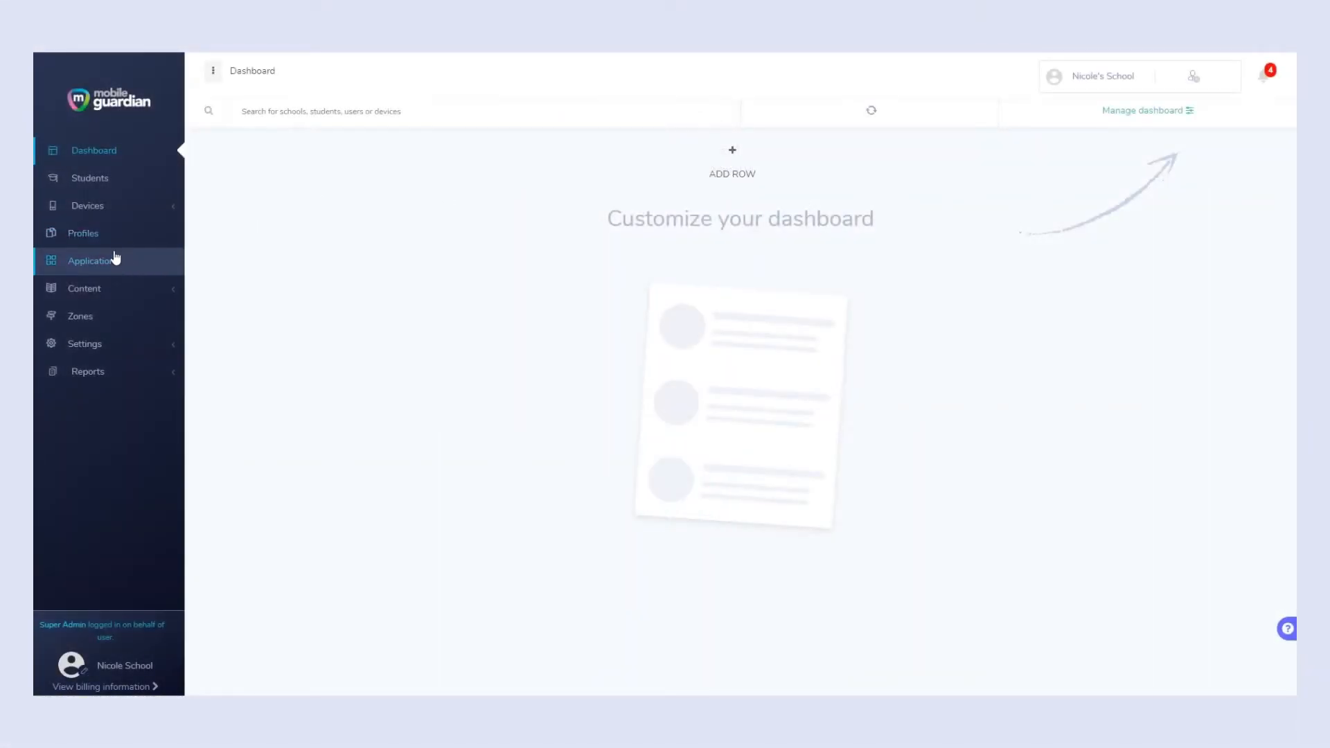
# - Go to the Applications page listing Nicole's School apps
pyautogui.click(93, 260)
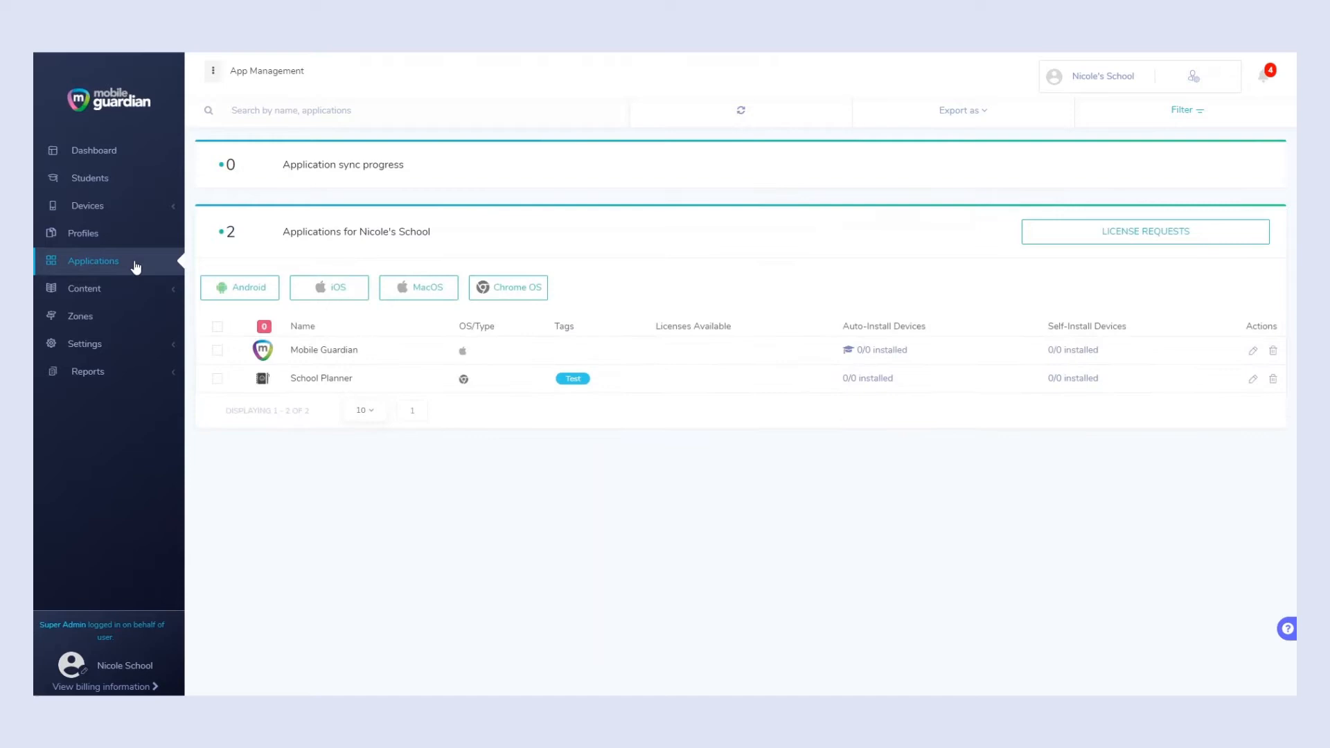
# - Open the Add New ChromeOS Application dialog
pyautogui.click(507, 286)
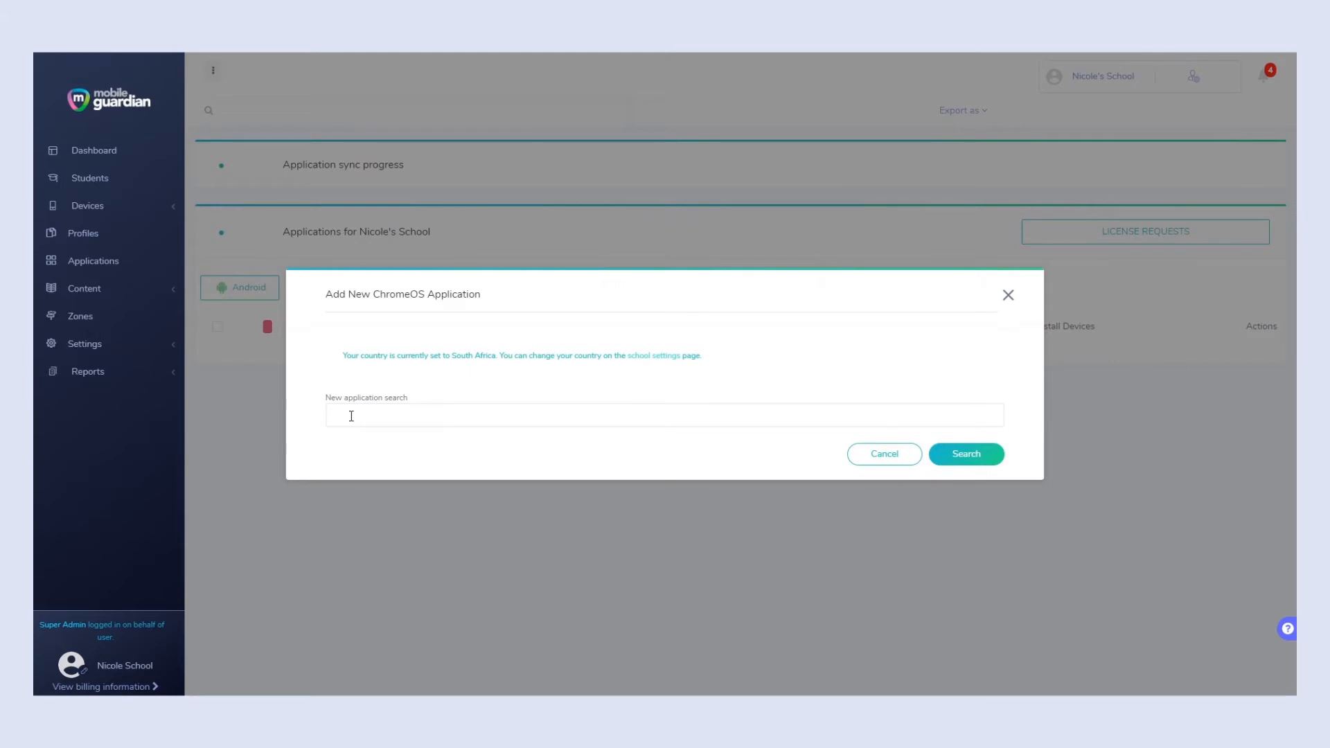
# - Search the ChromeOS catalogue for 'WeVideo'
pyautogui.write('WeVideo')
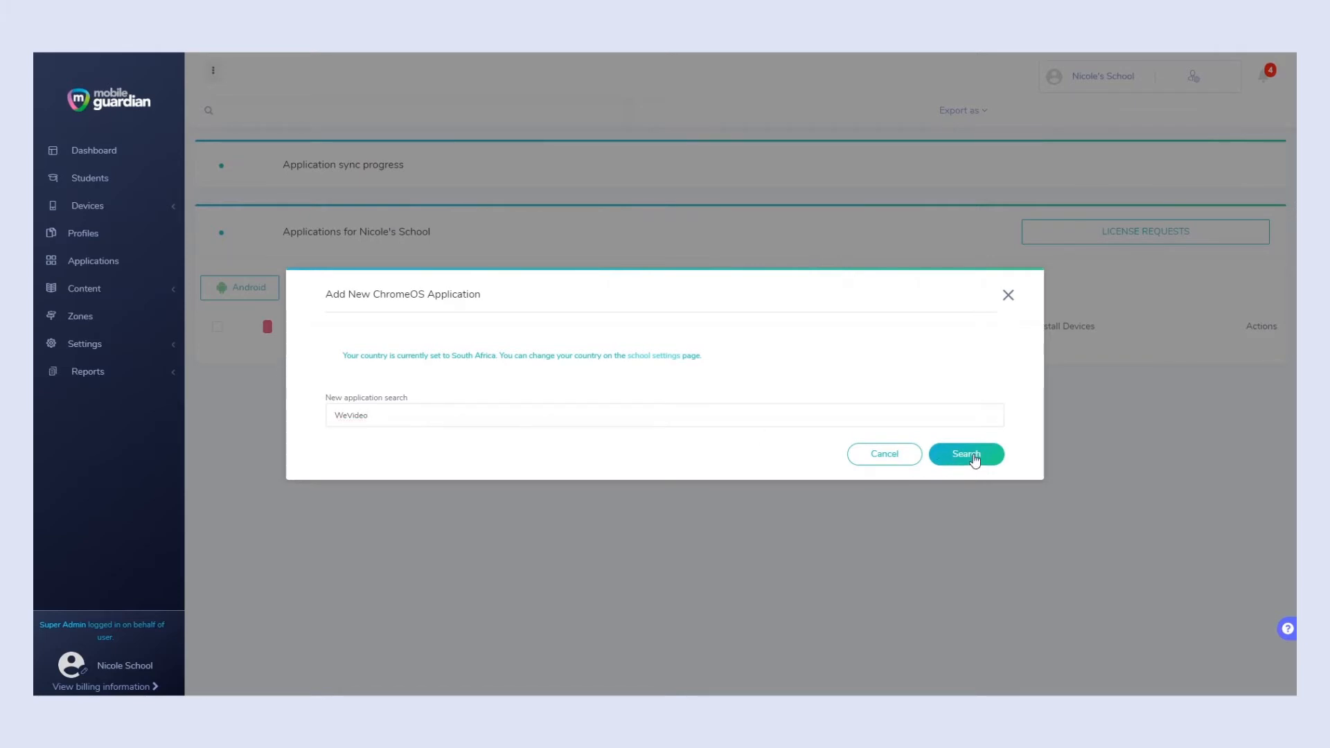
pyautogui.click(965, 454)
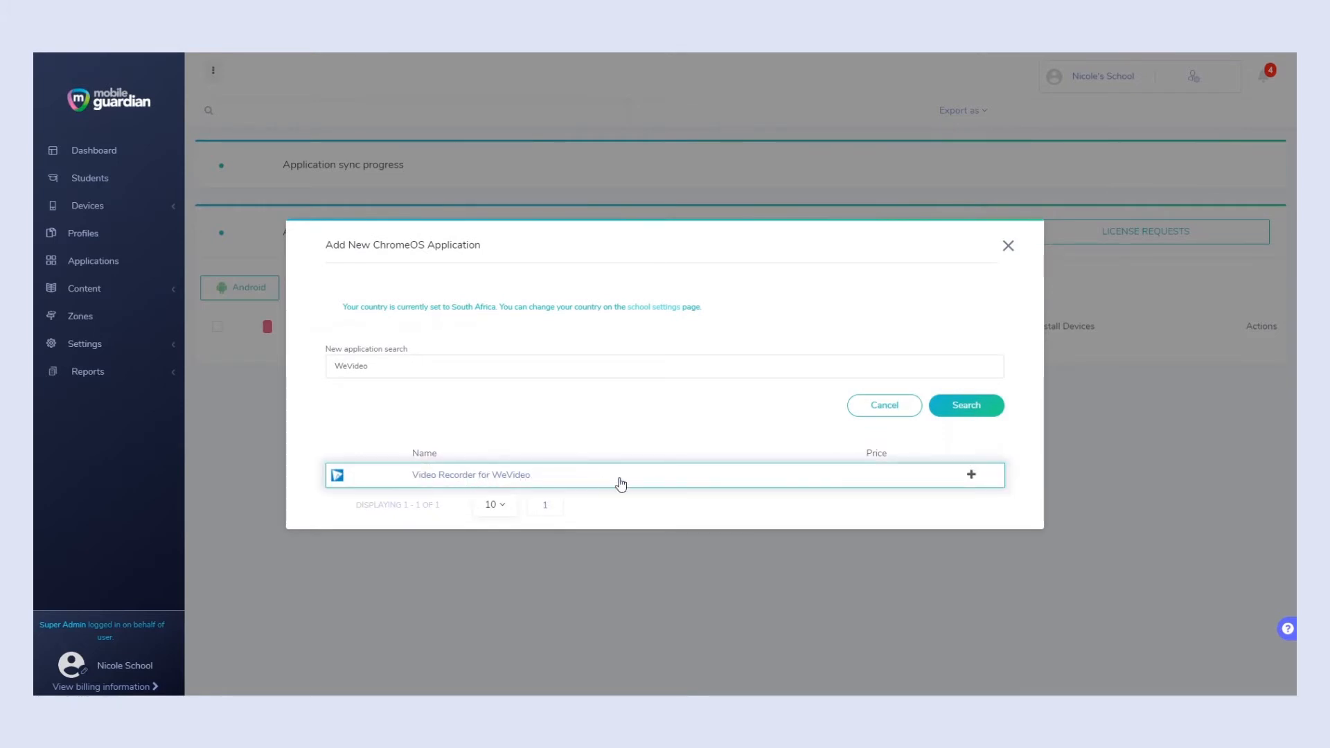
pyautogui.moveTo(971, 476)
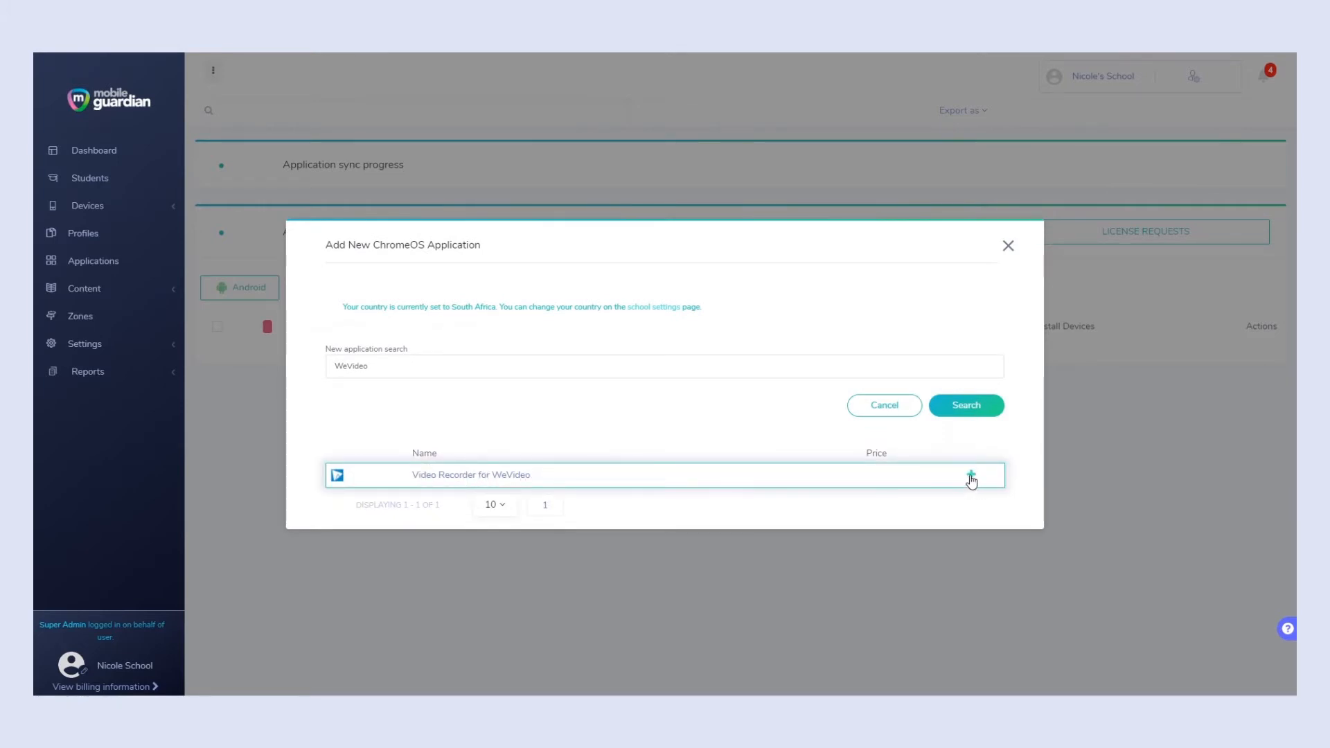
# - Select Video Recorder for WeVideo, leaving 'Assign to all home owned devices' off
pyautogui.click(971, 475)
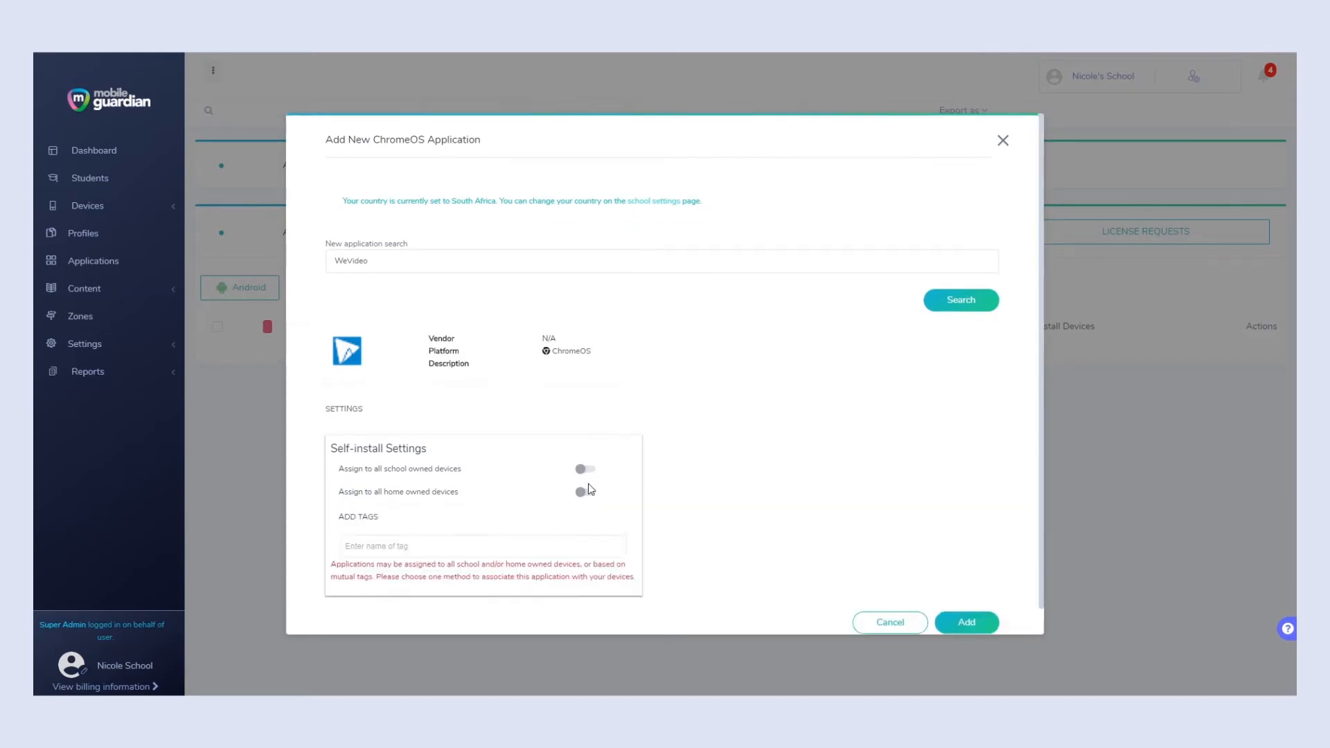
pyautogui.click(585, 491)
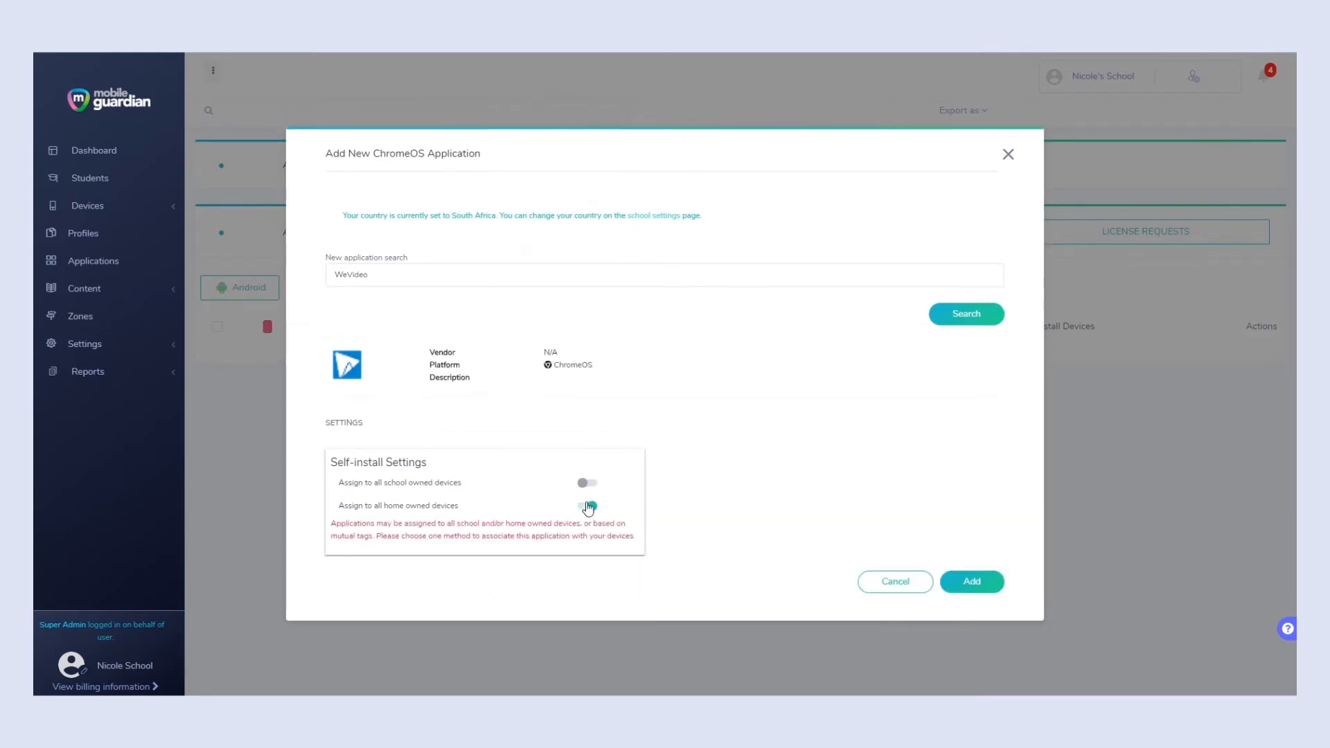
pyautogui.click(585, 507)
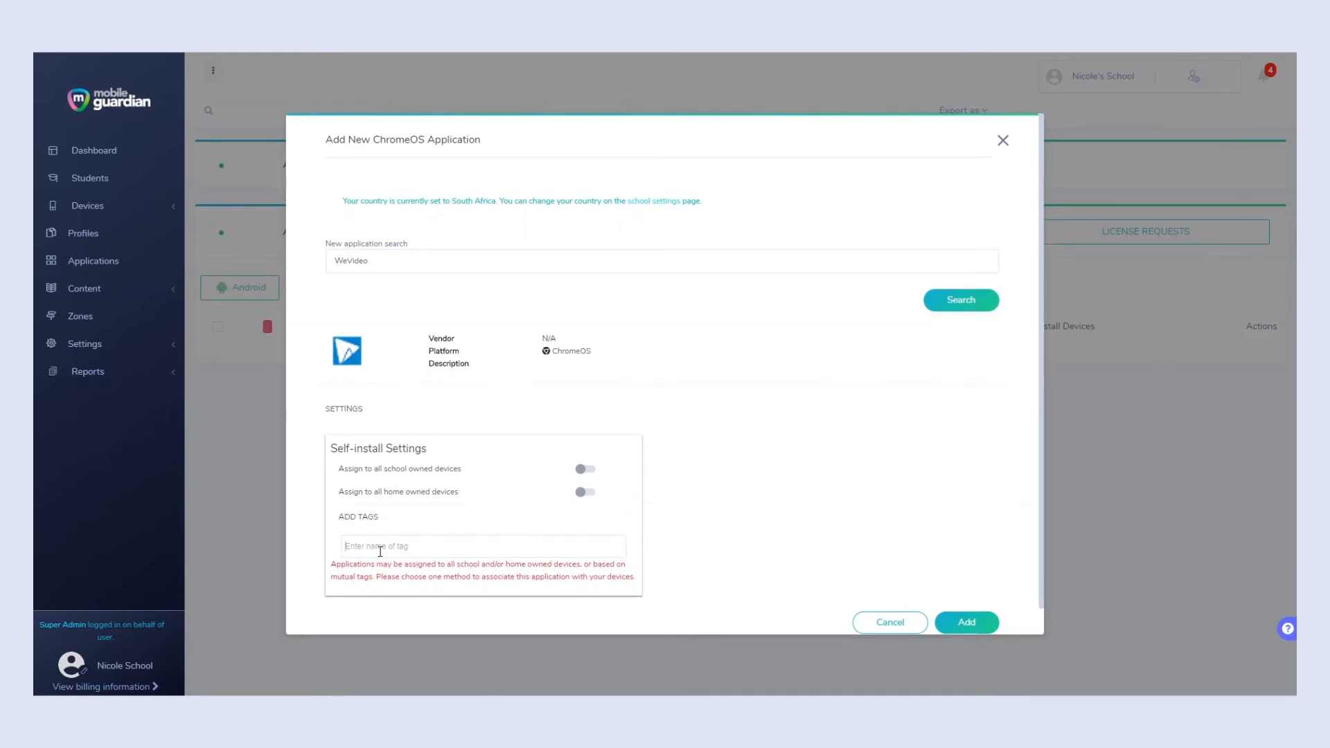
# - Tag the app 'Grade 7 Tablets' and add it for self-install
pyautogui.write('Grade 7 T')
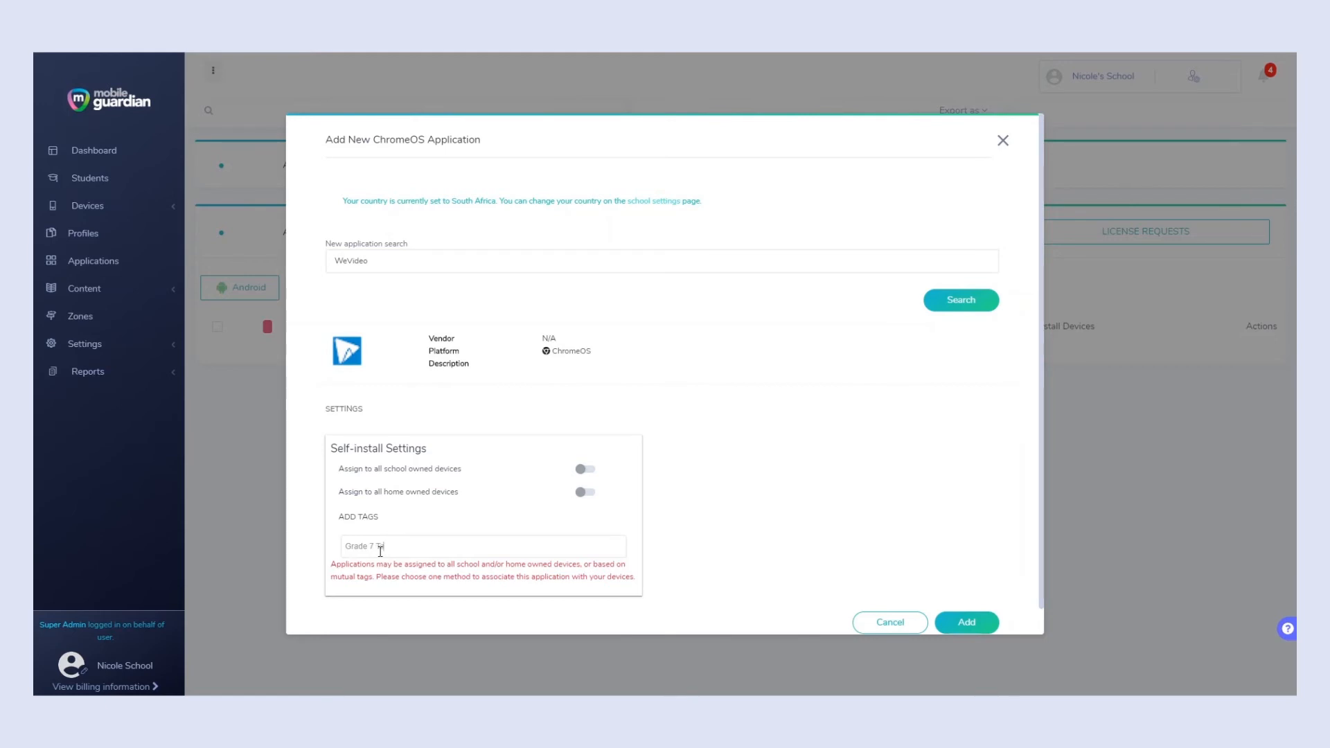
pyautogui.write('ablets')
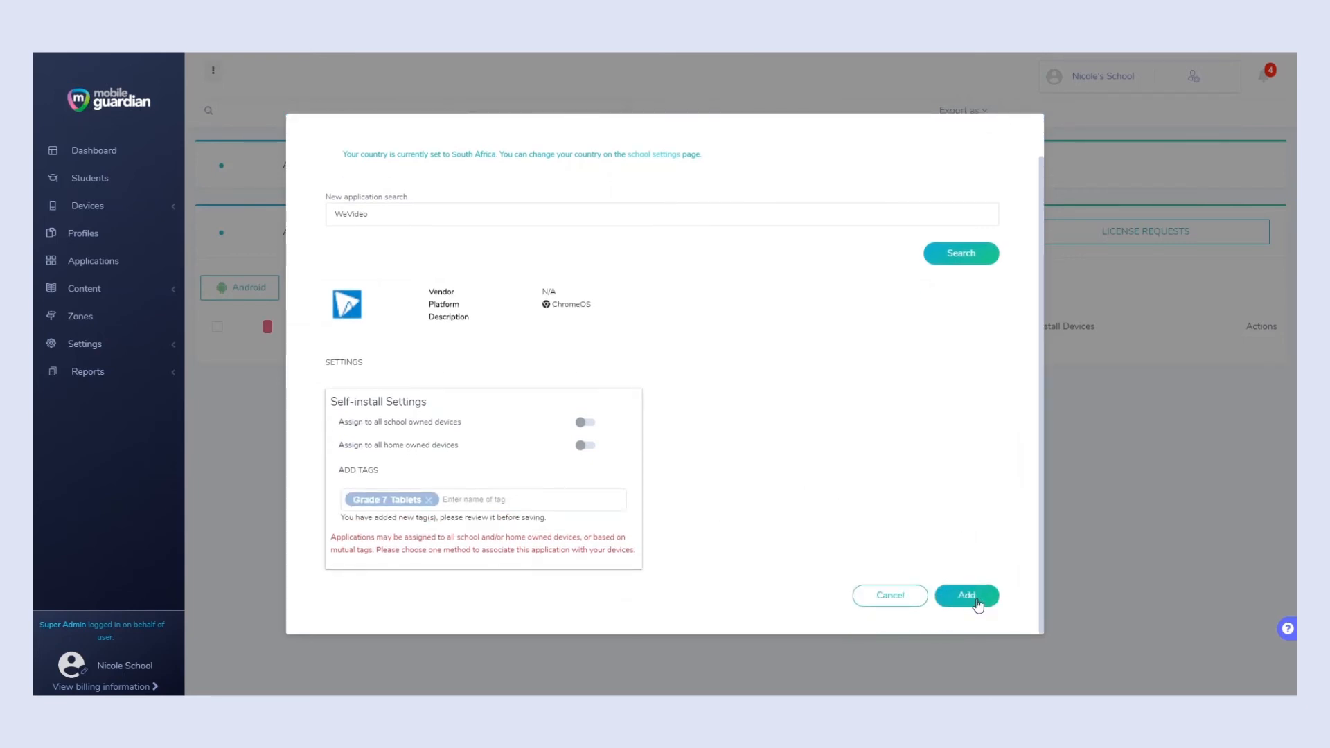
pyautogui.click(967, 595)
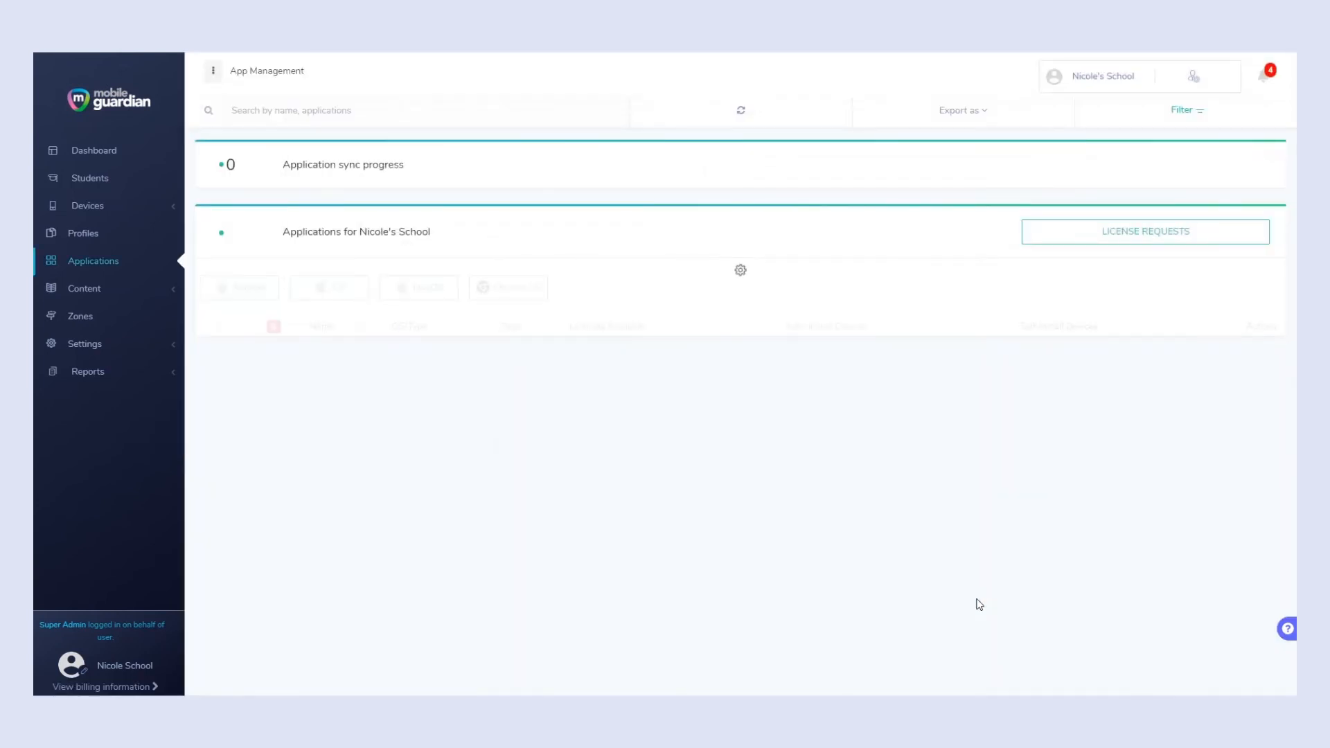